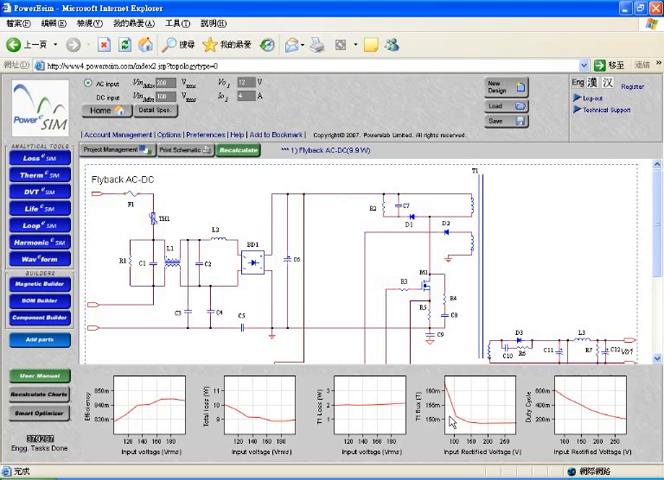
{"action": "mouse_move", "coordinate": [38, 168]}
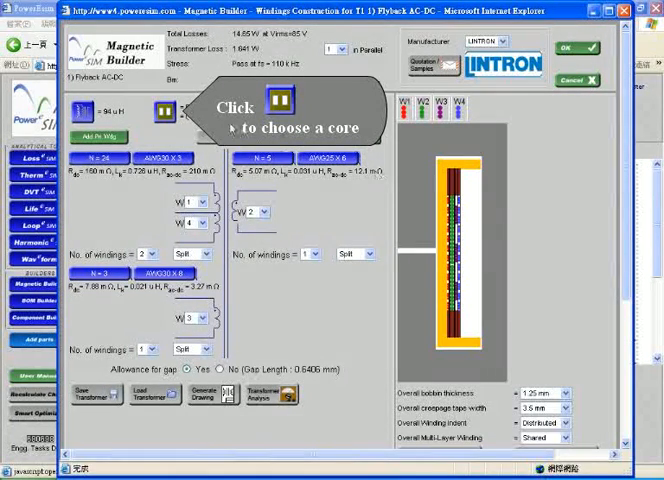
Step: Generate candidate cores in the Component Finder, preview one, select it and apply it to the transformer
{"action": "left_click", "coordinate": [288, 106]}
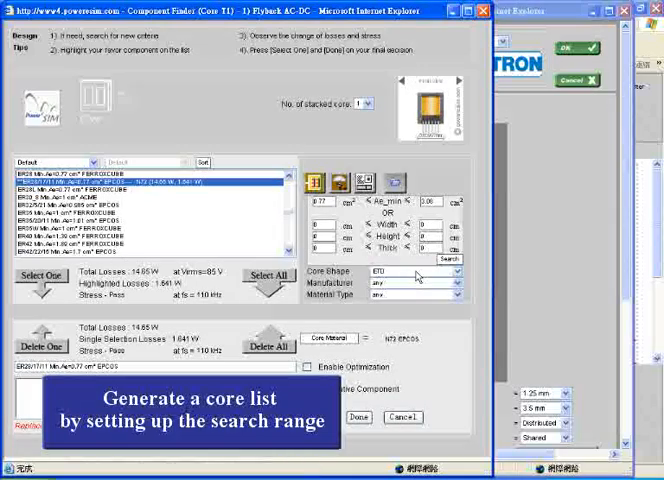
{"action": "left_click", "coordinate": [444, 272]}
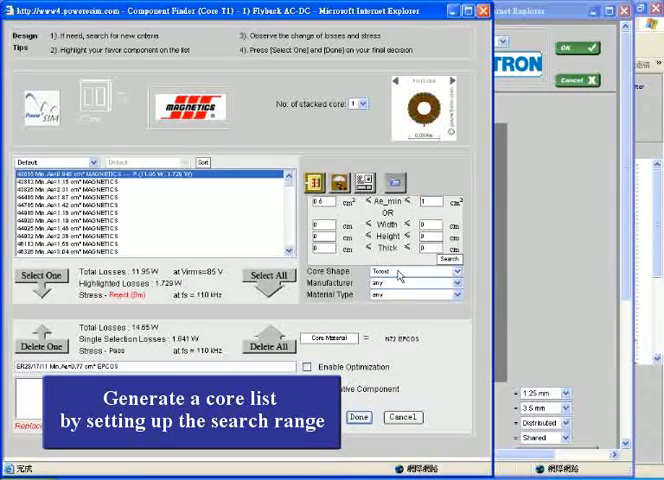
{"action": "left_click", "coordinate": [424, 272]}
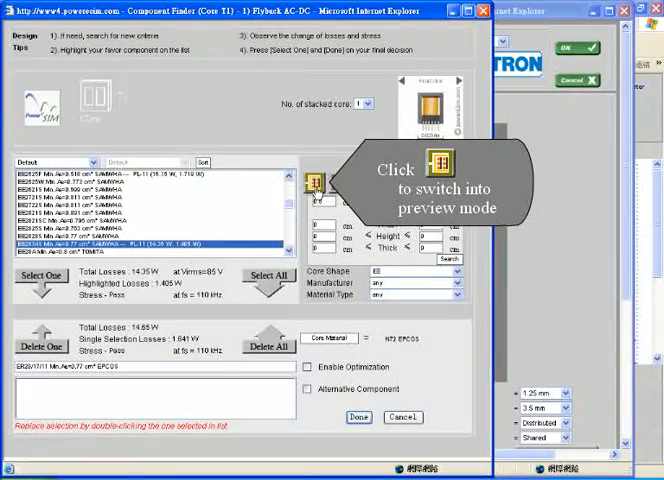
{"action": "left_click", "coordinate": [316, 180]}
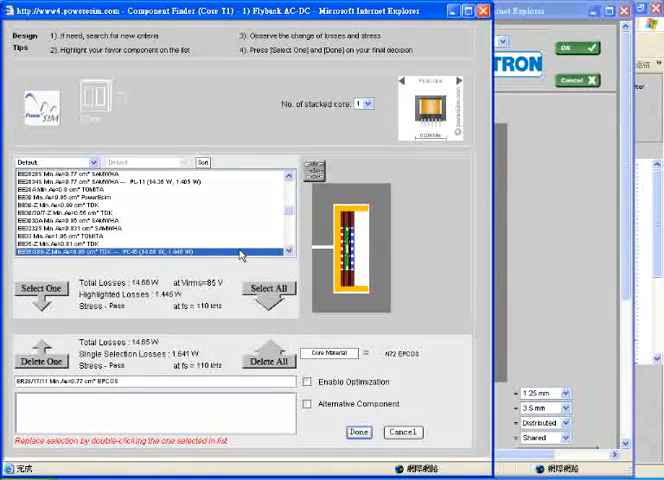
{"action": "left_click", "coordinate": [150, 184]}
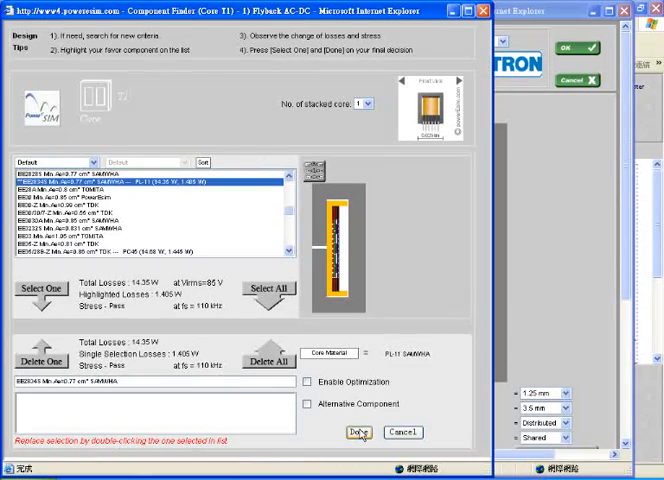
{"action": "left_click", "coordinate": [360, 432]}
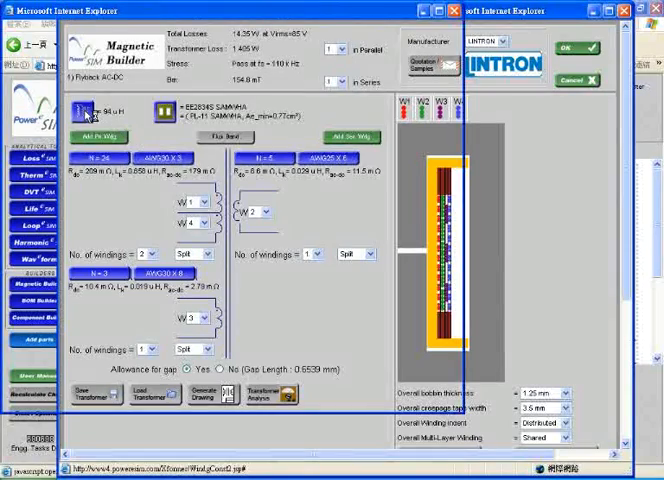
Step: Choose a primary inductance value from the Component Finder's candidate list
{"action": "left_click", "coordinate": [130, 110]}
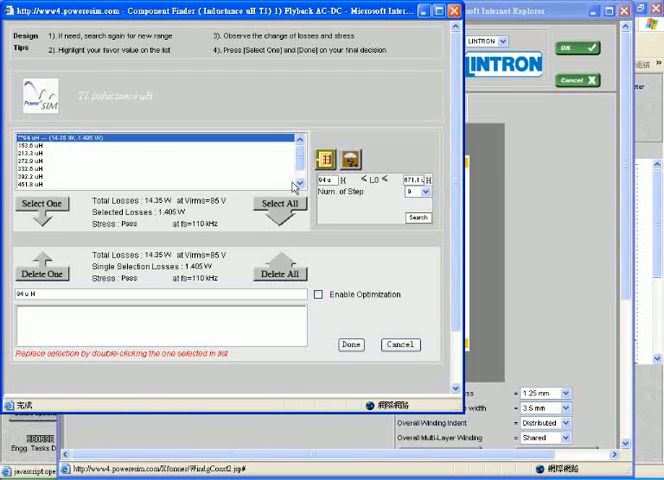
{"action": "left_click", "coordinate": [150, 184]}
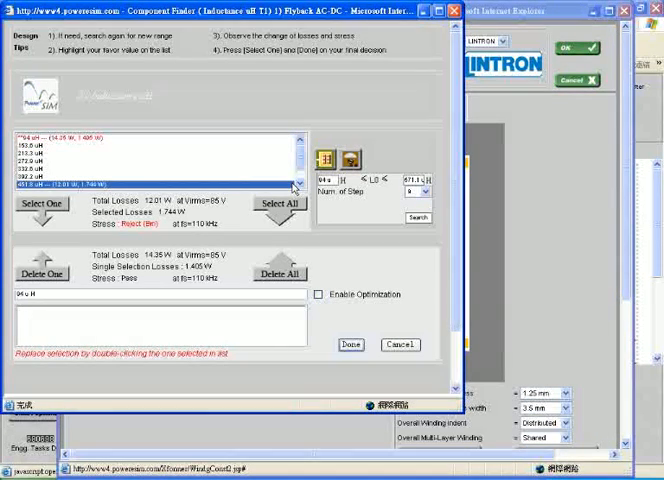
{"action": "left_click", "coordinate": [150, 164]}
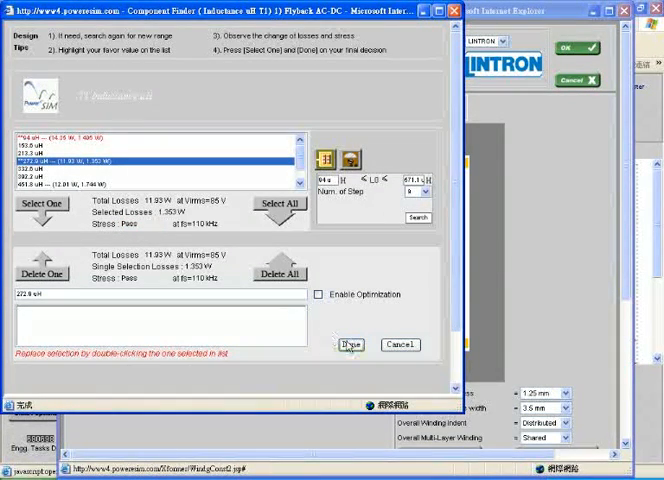
{"action": "left_click", "coordinate": [348, 344]}
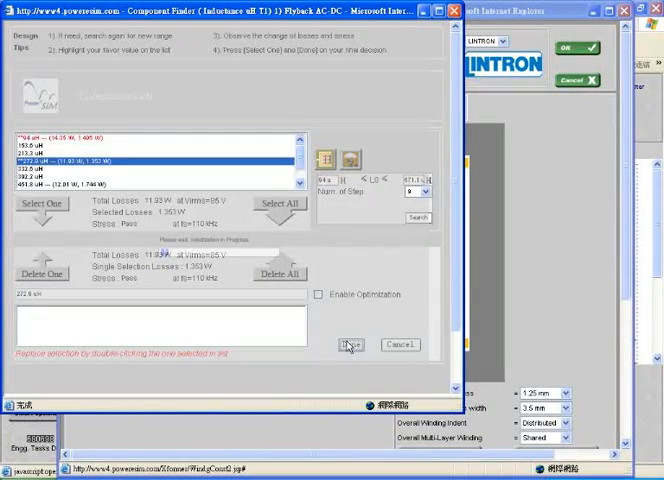
Step: Choose a total turns count from the finder and return to Magnetic Builder
{"action": "left_click", "coordinate": [350, 344]}
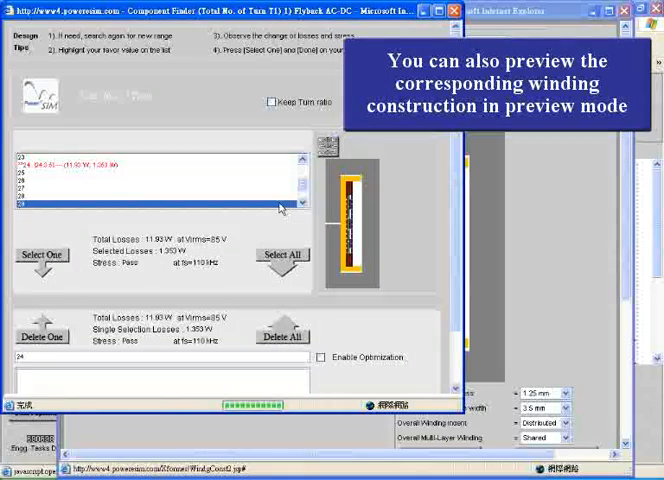
{"action": "left_click", "coordinate": [160, 200]}
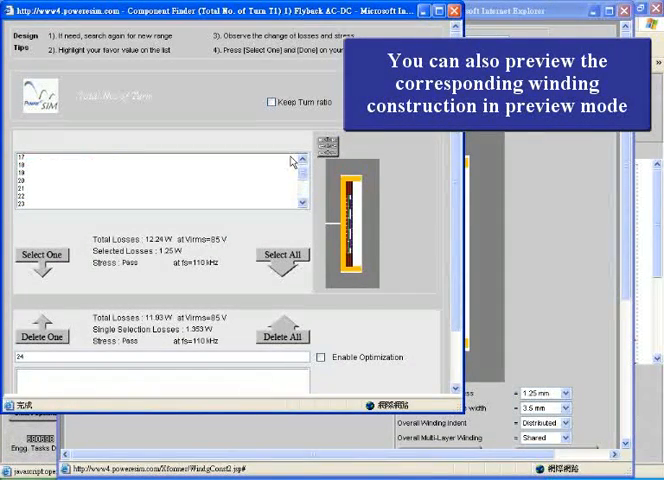
{"action": "left_click", "coordinate": [150, 164]}
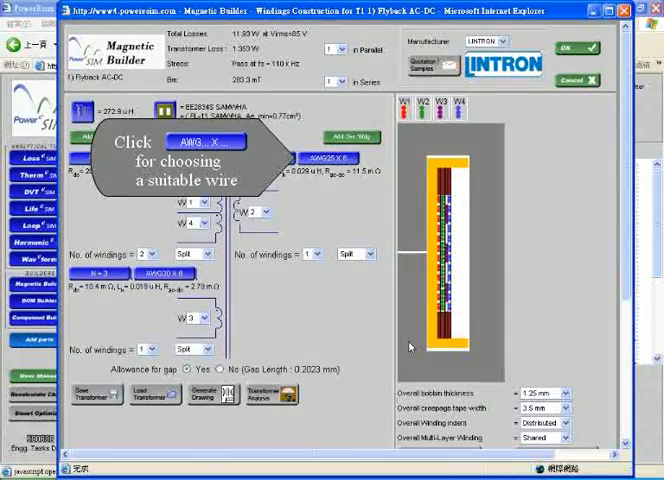
Step: Change winding W3 from round wire to copper foil with chosen height and width
{"action": "left_click", "coordinate": [208, 136]}
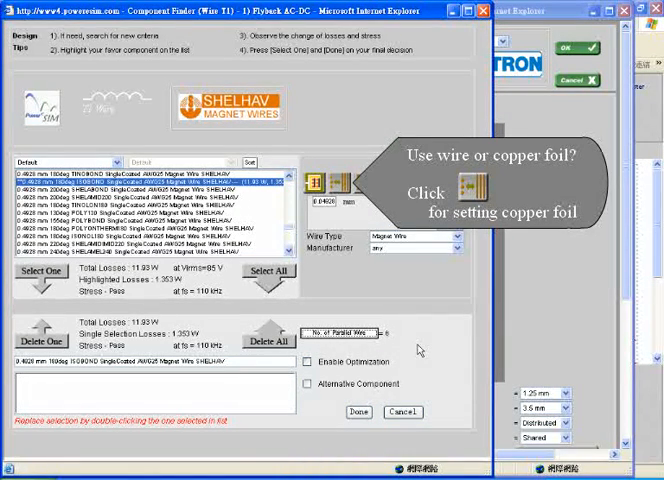
{"action": "left_click", "coordinate": [462, 192]}
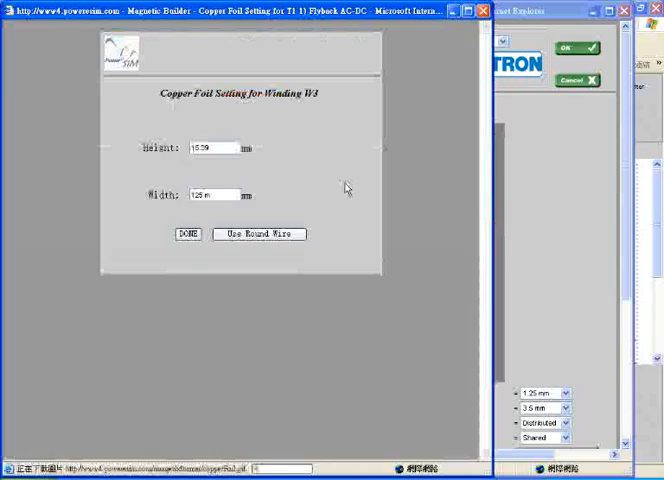
{"action": "left_click", "coordinate": [100, 234]}
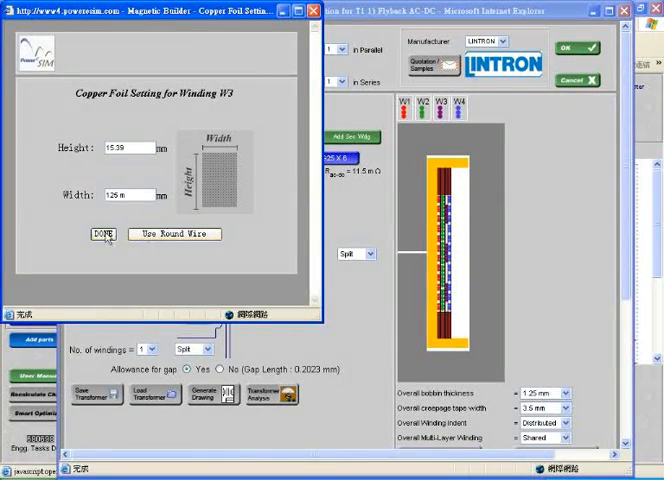
{"action": "left_click", "coordinate": [100, 234]}
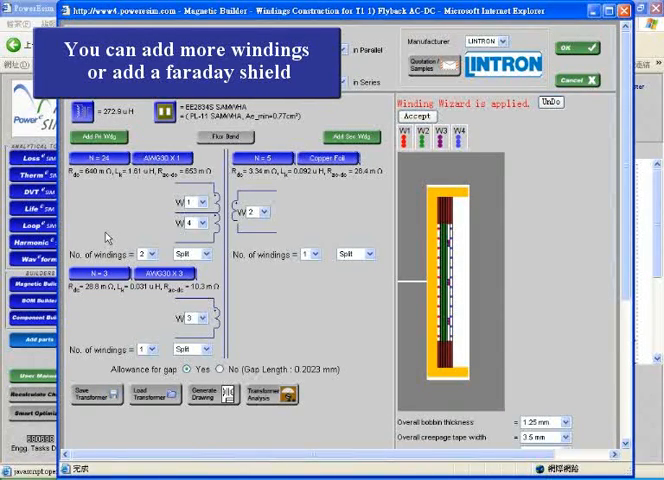
Step: Add a Faraday shield and set tape layers and winding positions in Advance Winding Construction, then save
{"action": "left_click", "coordinate": [360, 136]}
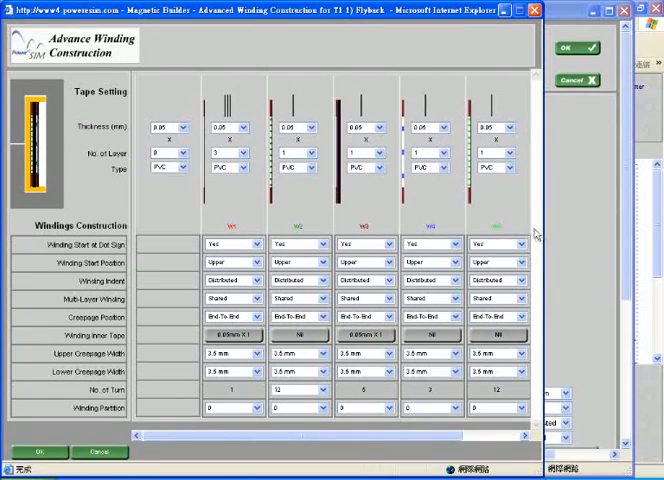
{"action": "left_click", "coordinate": [242, 144]}
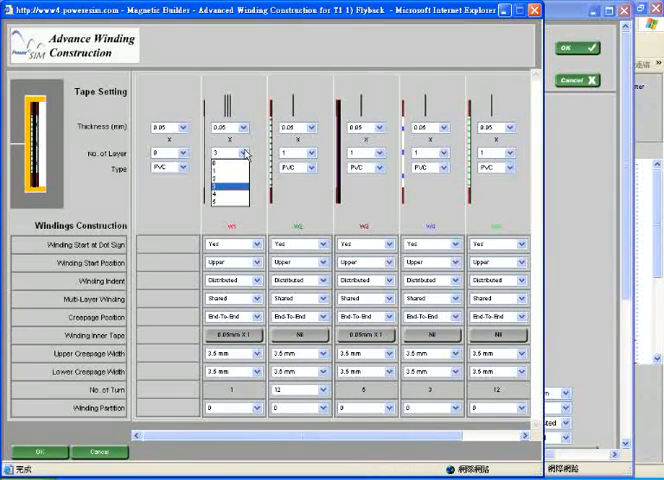
{"action": "left_click", "coordinate": [210, 168]}
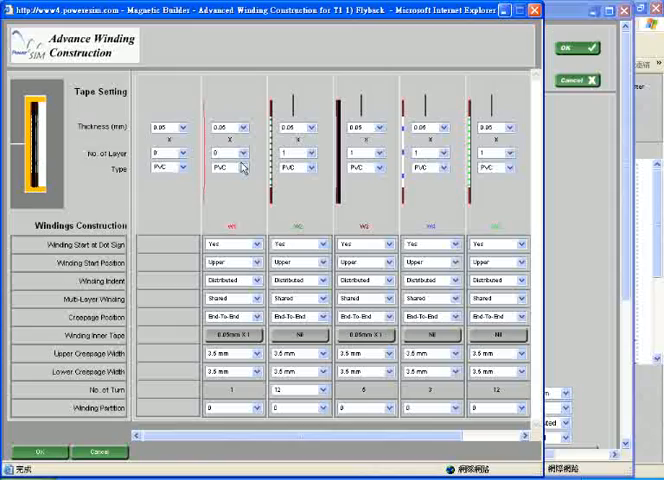
{"action": "left_click", "coordinate": [260, 276]}
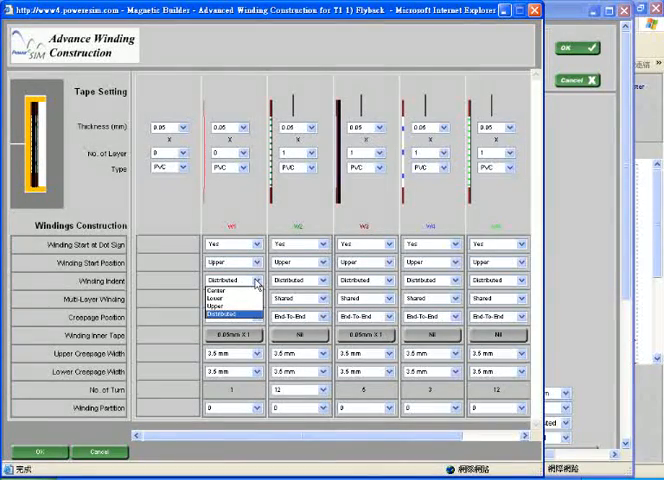
{"action": "left_click", "coordinate": [236, 290]}
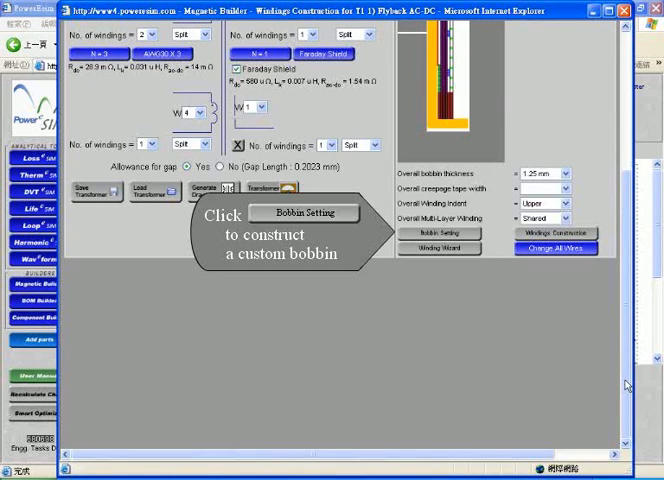
Step: Define a custom bobbin with a horizontal split wall, set wall thickness and partitions, and apply it
{"action": "left_click", "coordinate": [438, 232]}
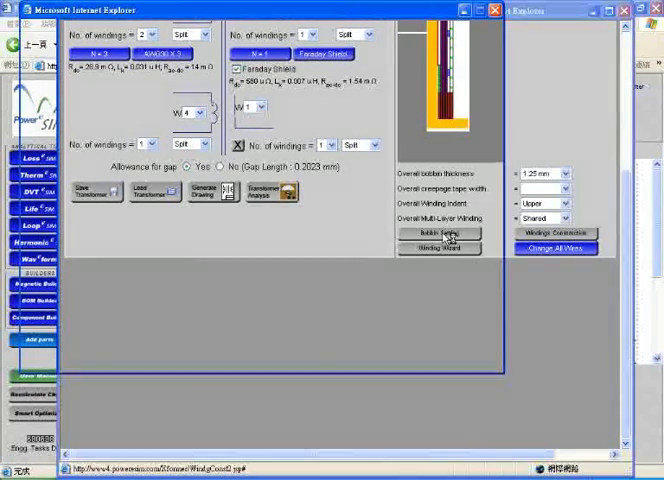
{"action": "left_click", "coordinate": [438, 232]}
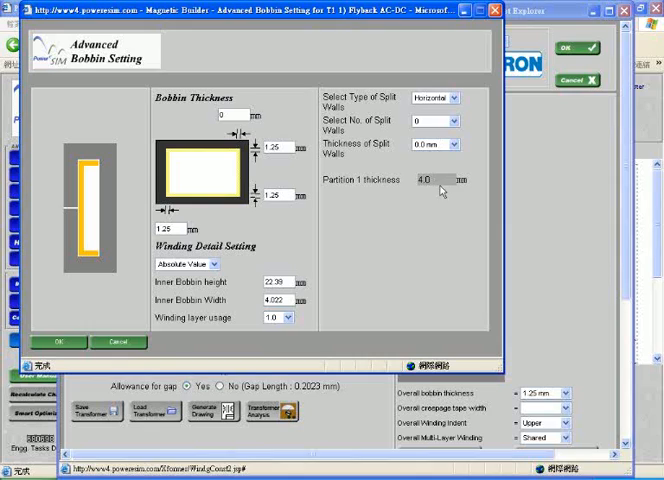
{"action": "left_click", "coordinate": [432, 120]}
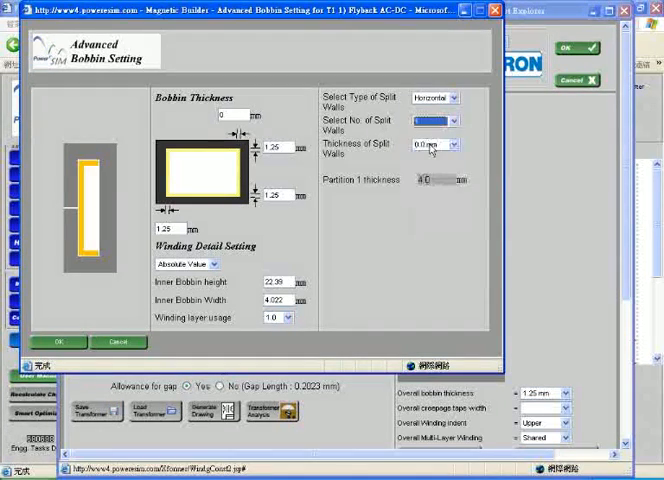
{"action": "left_click", "coordinate": [456, 144]}
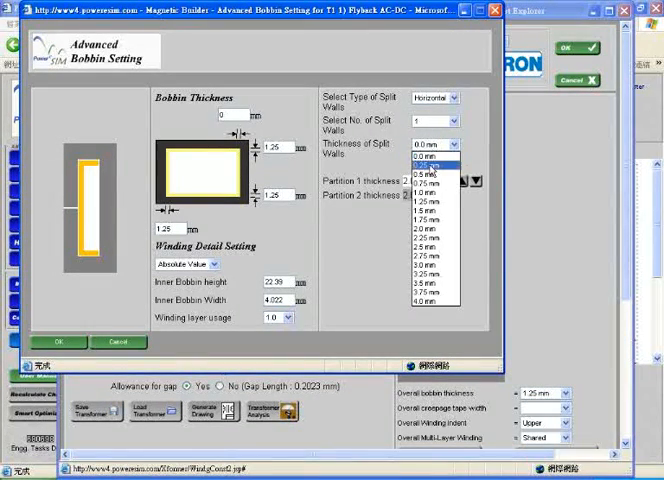
{"action": "left_click", "coordinate": [424, 164]}
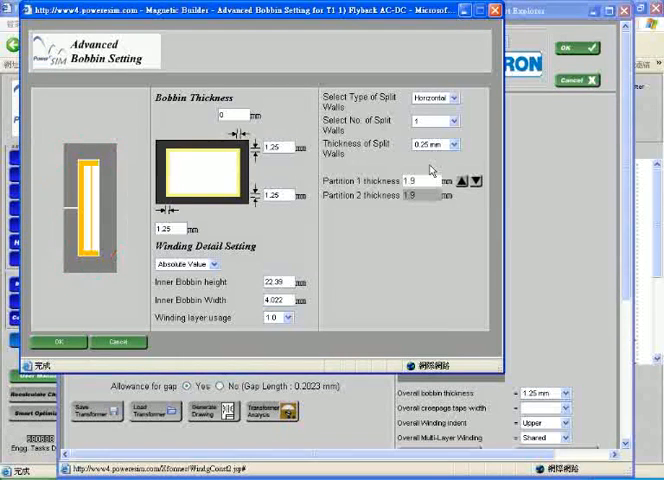
{"action": "left_click", "coordinate": [436, 96]}
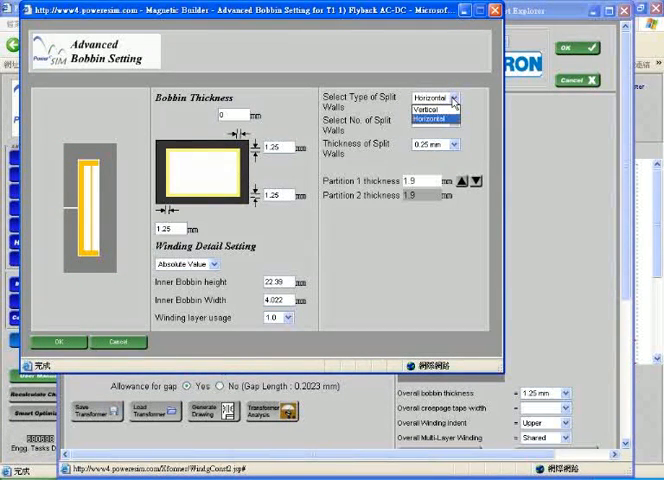
{"action": "left_click", "coordinate": [428, 106]}
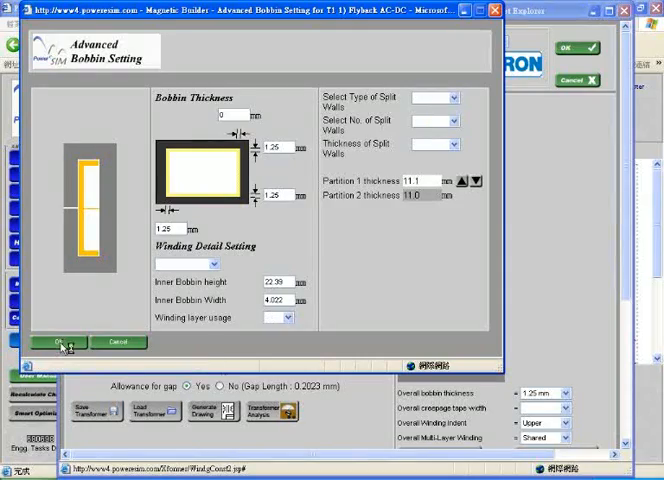
{"action": "left_click", "coordinate": [60, 342]}
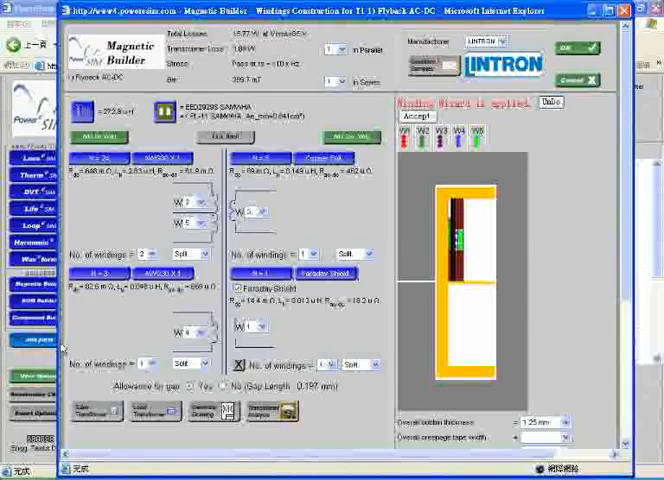